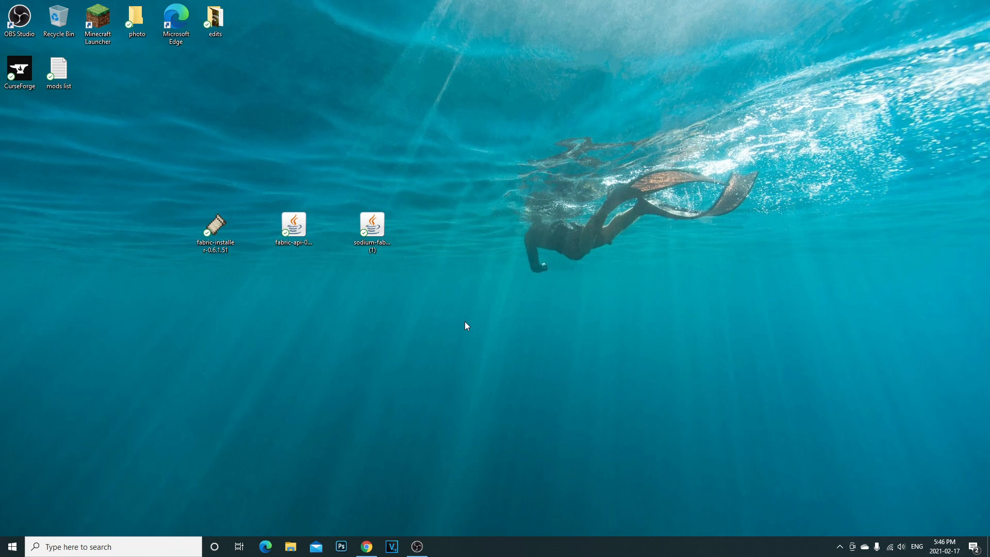
Step: Restore the Chrome window showing the fabricmc.net homepage
click(365, 546)
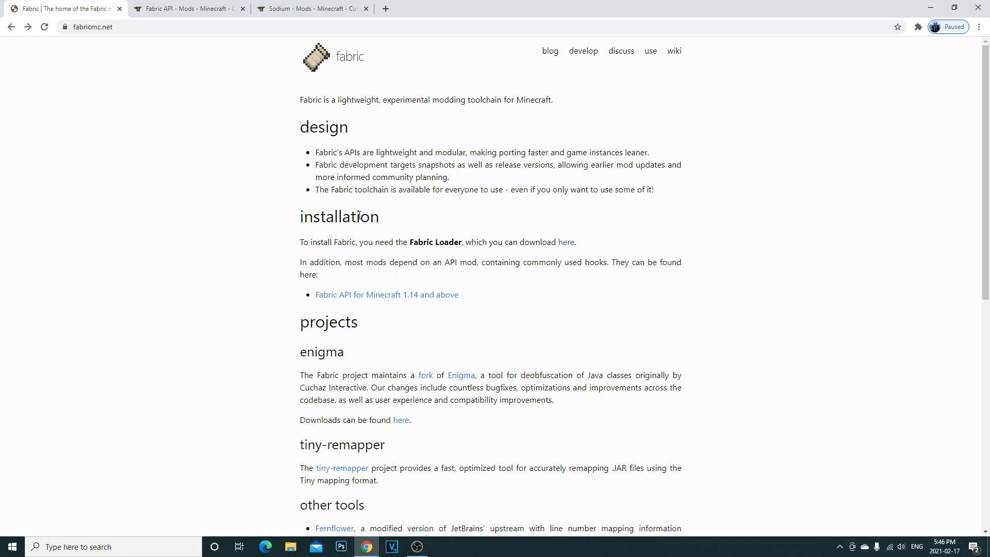
mouse_move(105, 58)
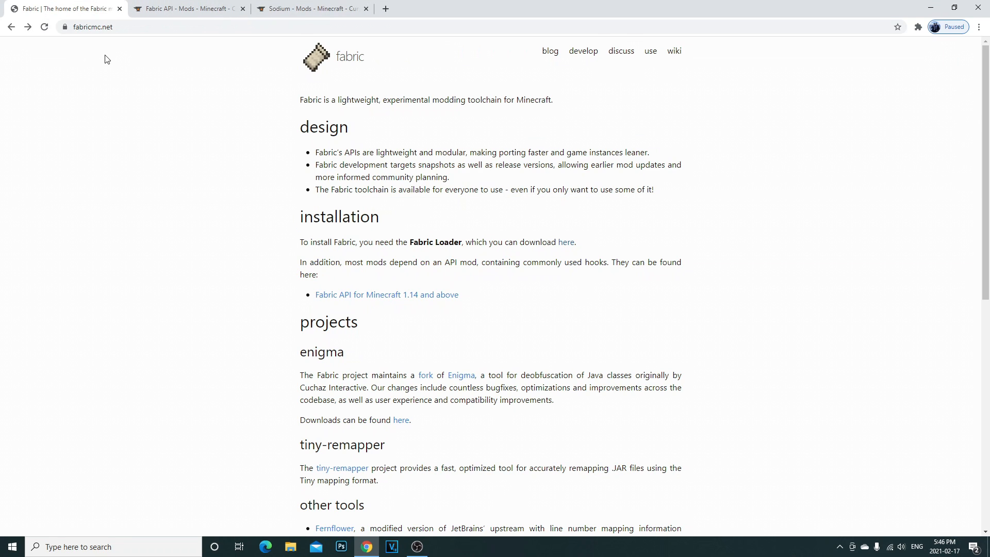
Step: Follow the installation 'here' link to the Fabric Loader download page
click(91, 27)
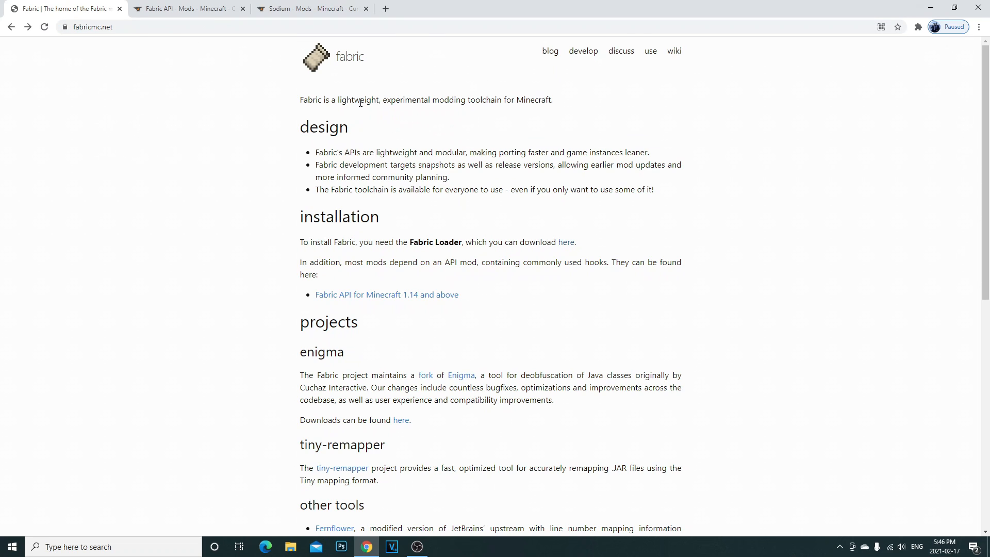
mouse_move(276, 291)
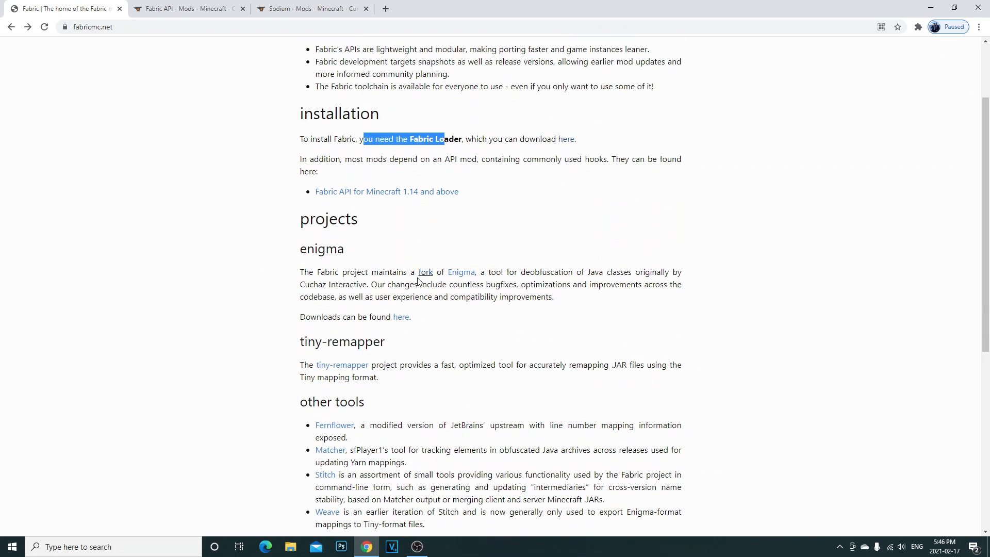
scroll(down, 3)
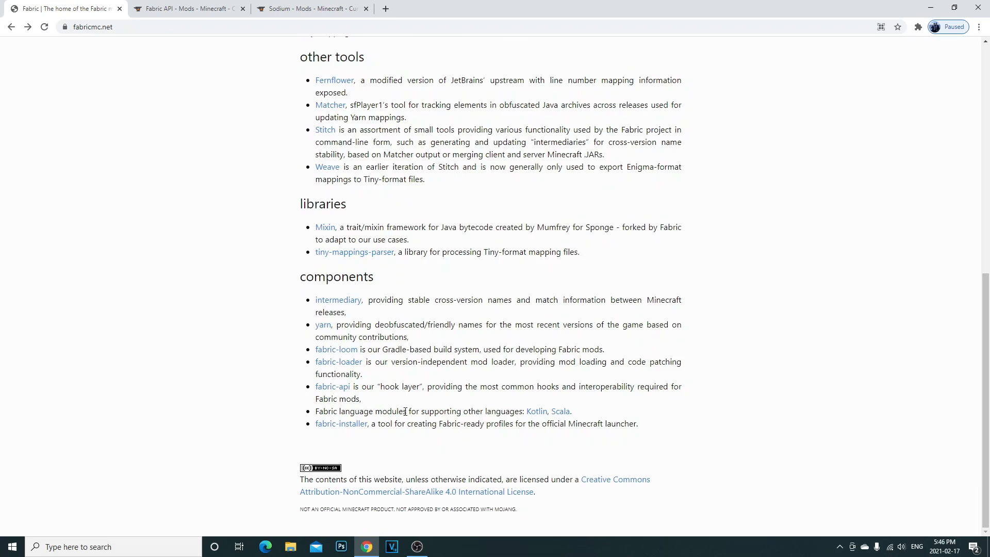
scroll(up, 3)
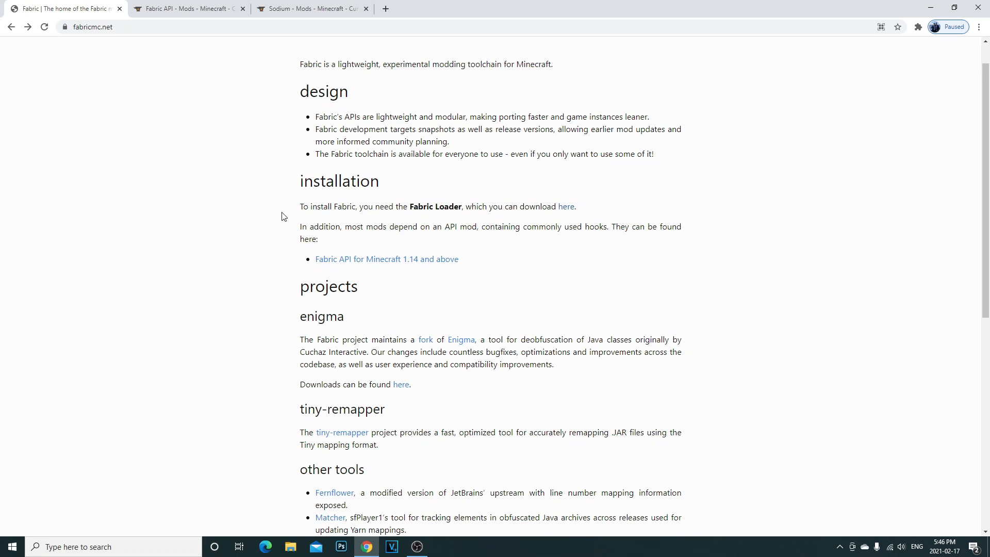
click(565, 207)
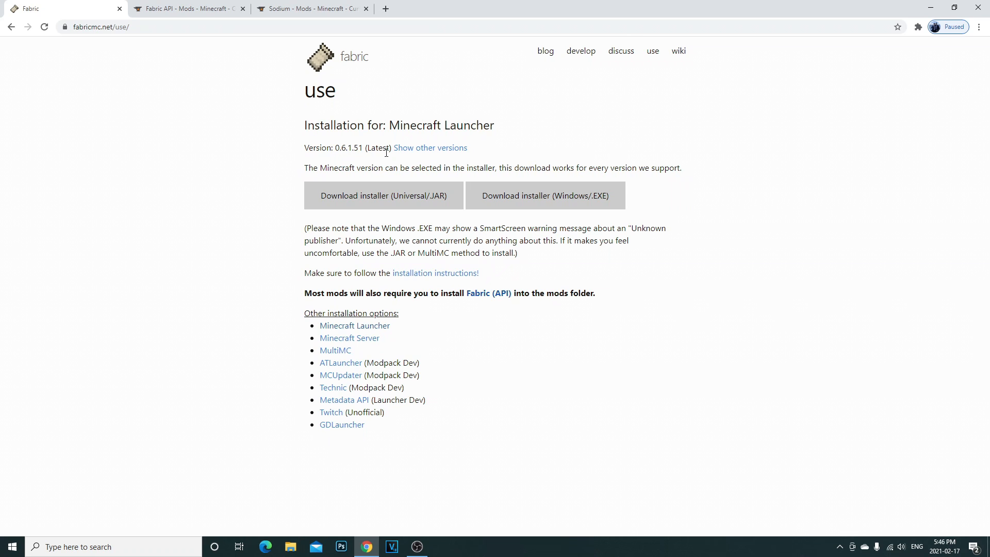
Step: Download the Fabric 0.6.1.51 Windows .EXE installer, keeping that version selected
click(430, 149)
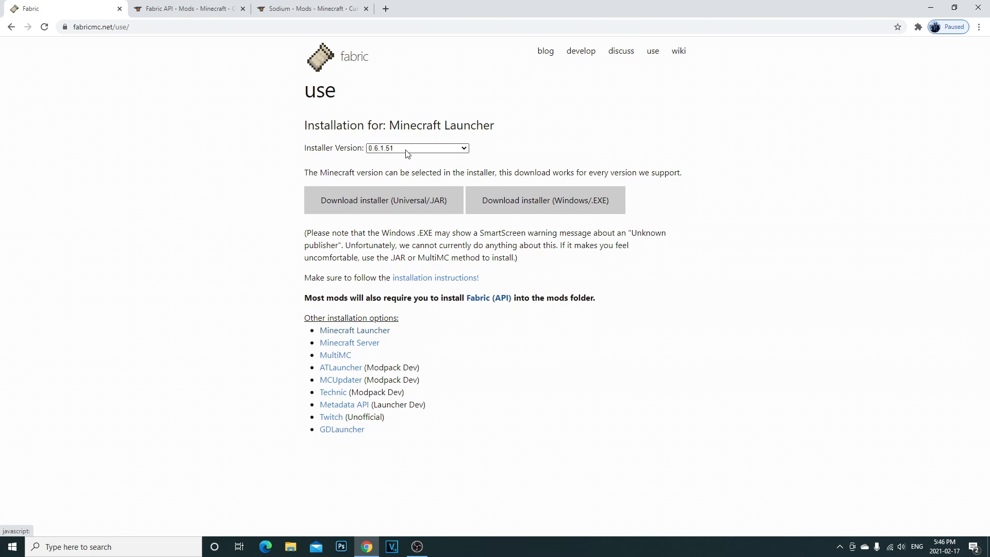
click(416, 149)
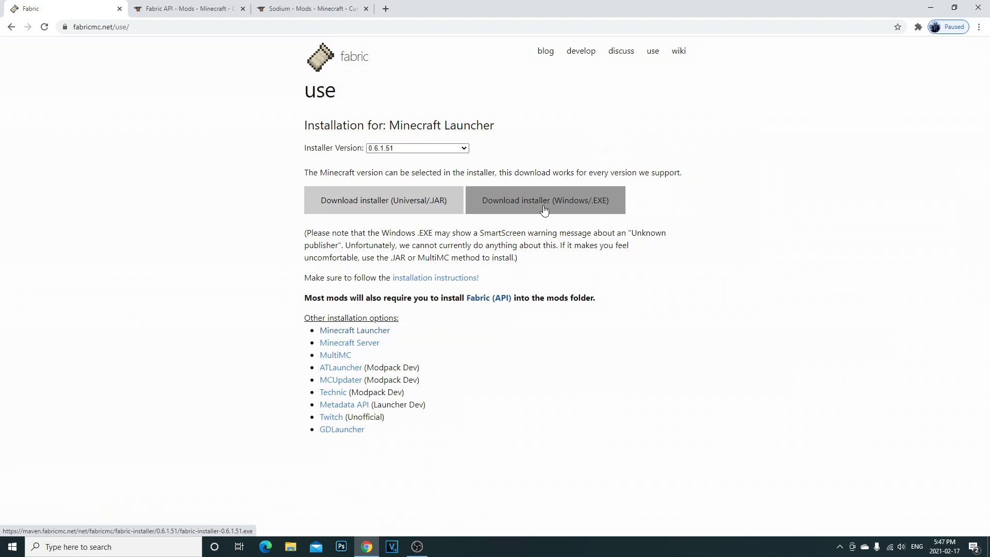
click(544, 200)
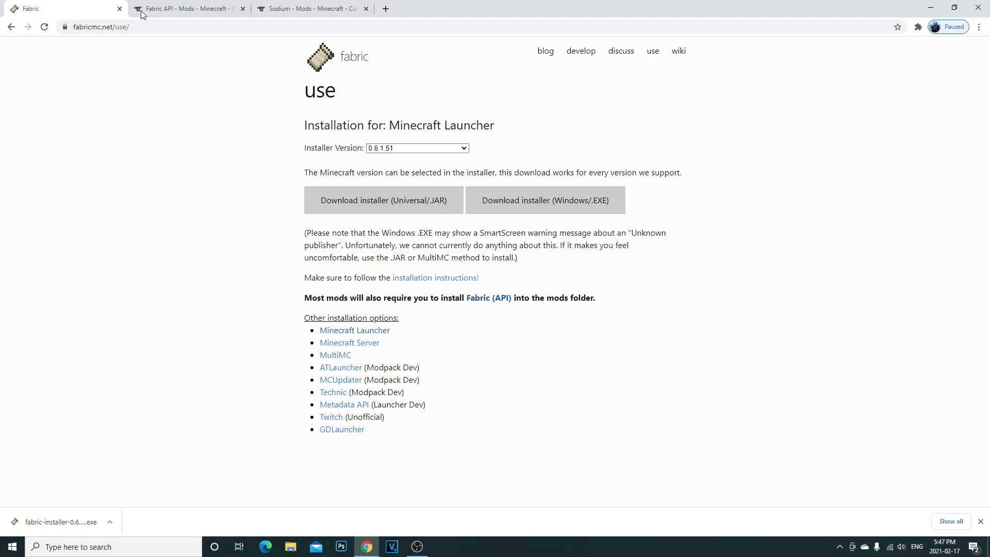
Step: Download [1.16.5] Fabric API 0.30.3 from its CurseForge Recent Files list
click(186, 9)
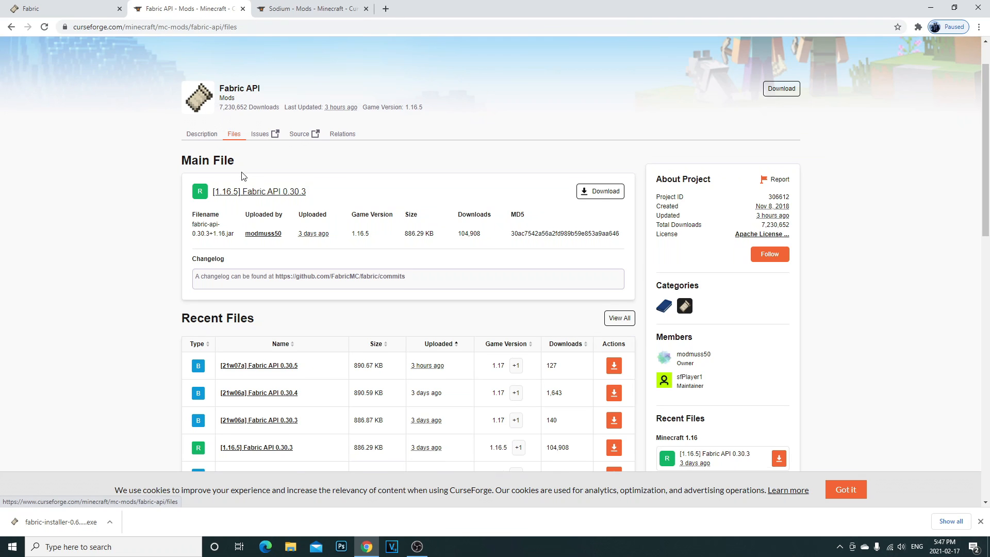
scroll(down, 3)
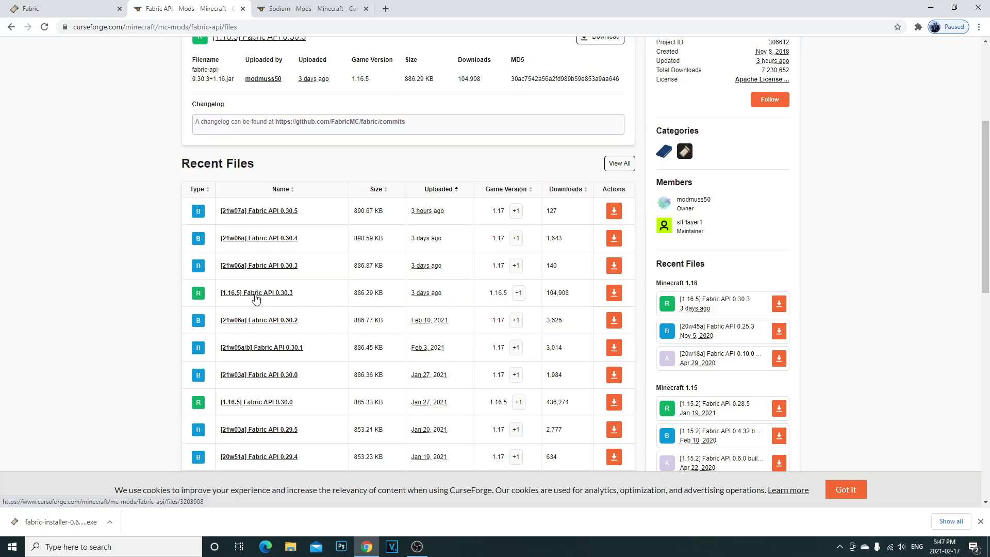
click(272, 292)
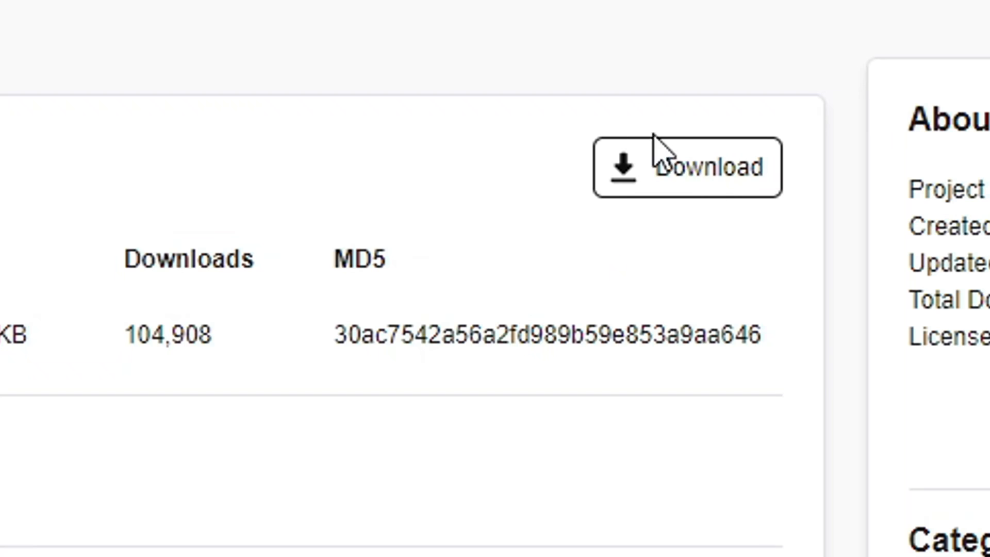
click(687, 167)
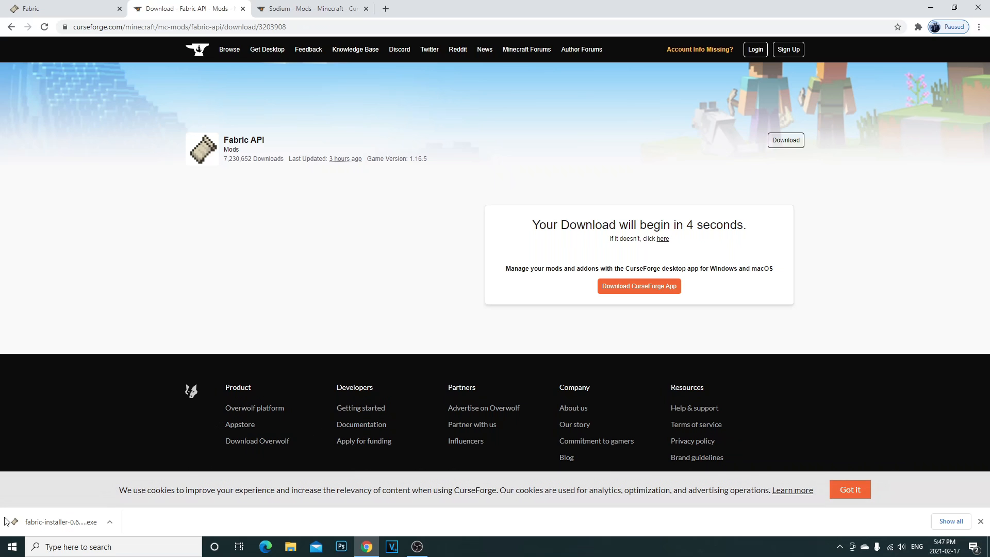
mouse_move(421, 324)
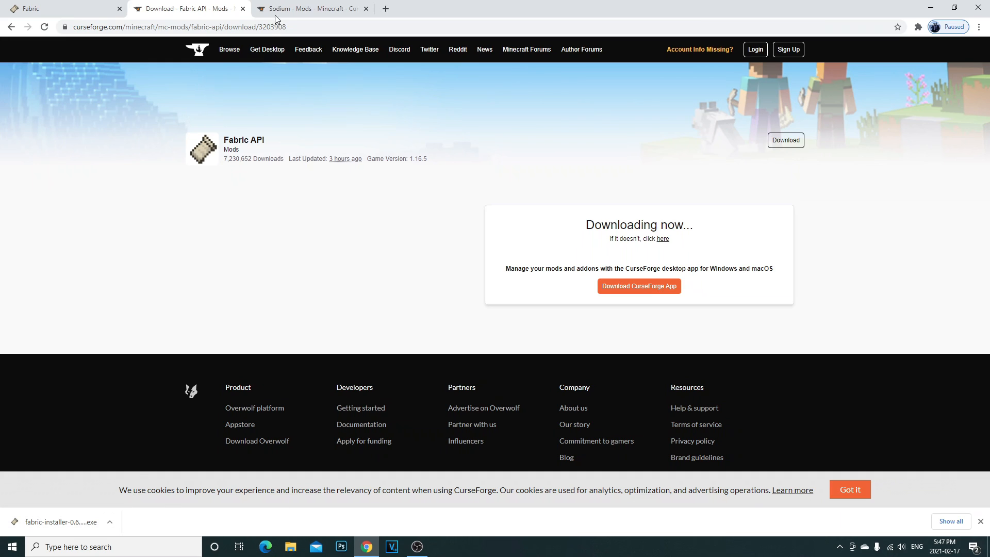
Step: Download Sodium from its CurseForge project page, raising the keep-jar warning
click(313, 8)
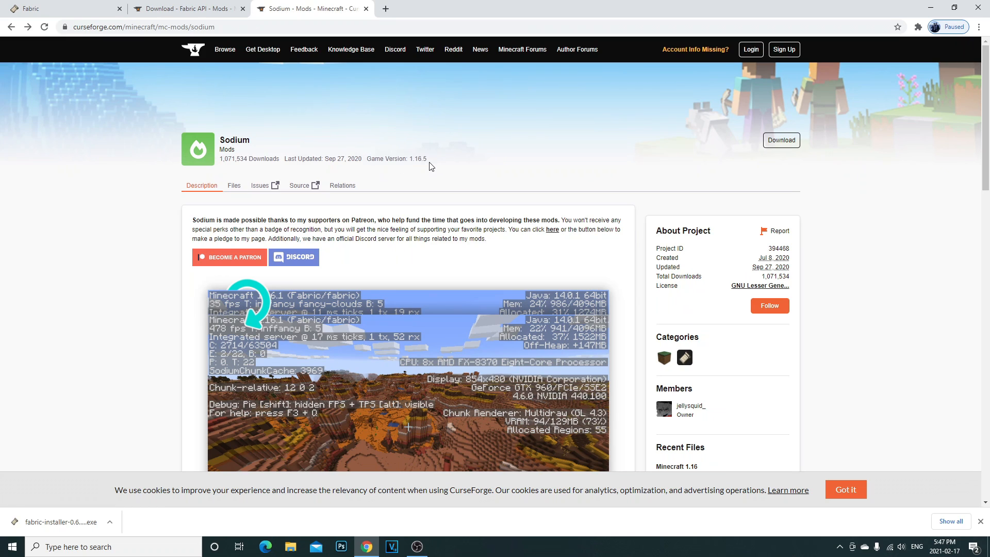
mouse_move(777, 146)
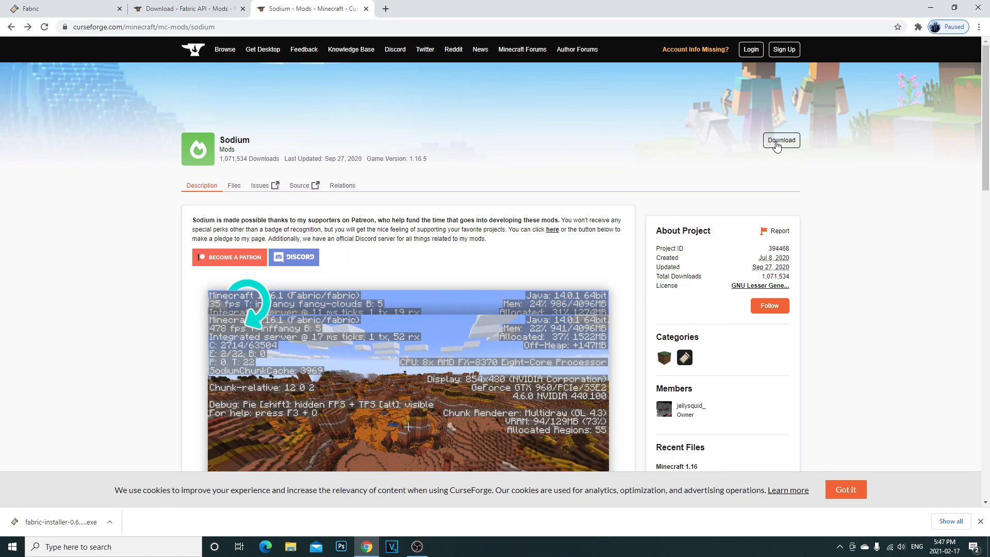
click(781, 140)
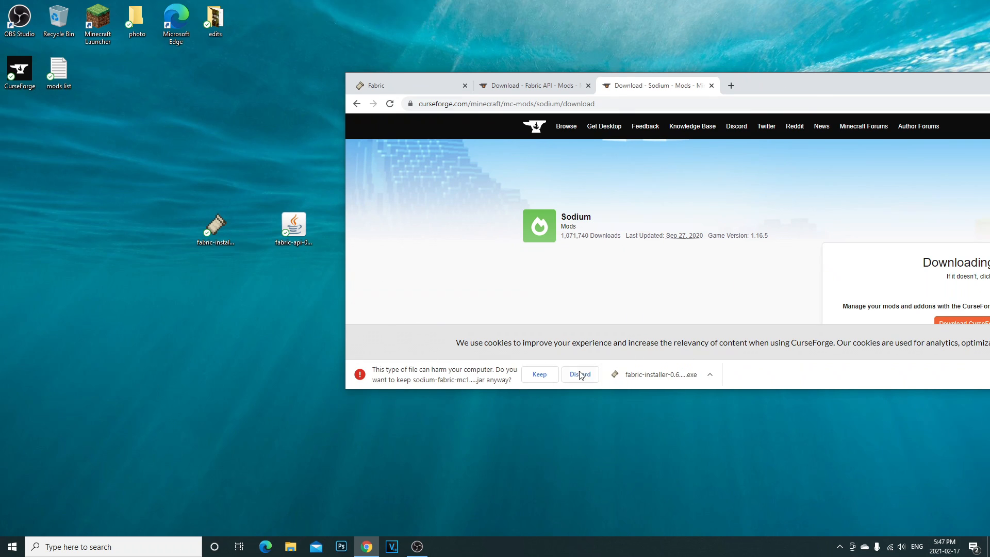
Step: Keep the sodium-fabric jar and select the fabric-installer file on the desktop
click(580, 374)
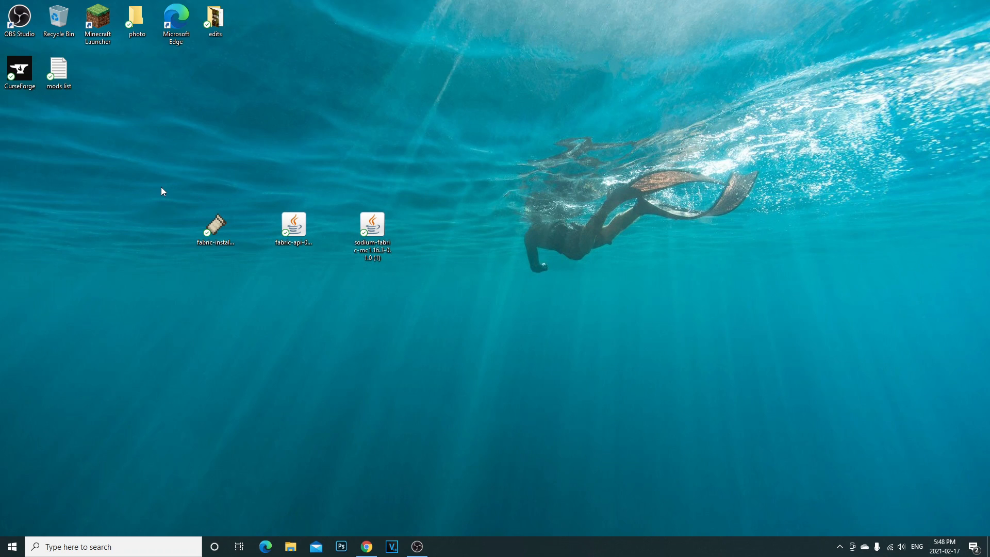
click(215, 227)
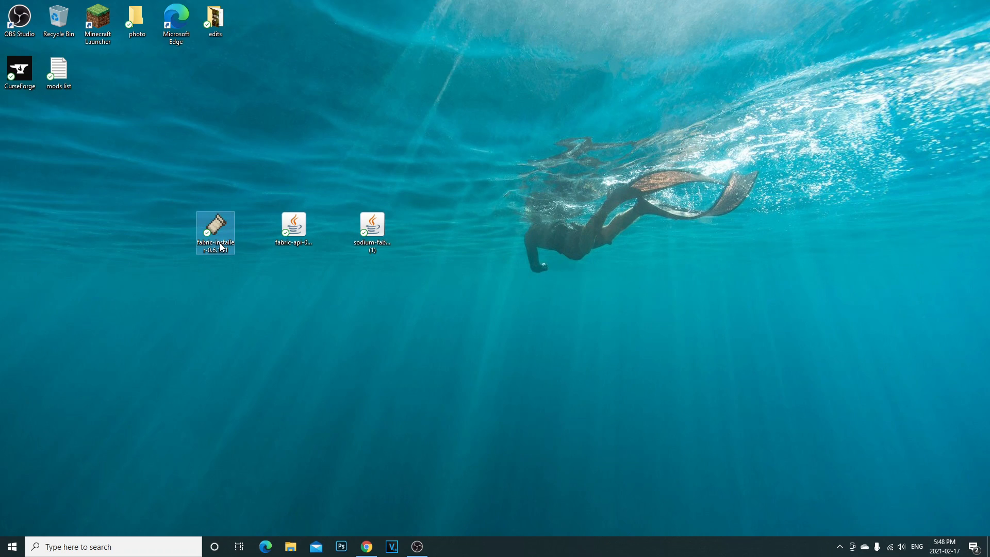
Step: Install Fabric Loader 0.11.1 for Minecraft 1.16.5 and close the installer
double_click(215, 225)
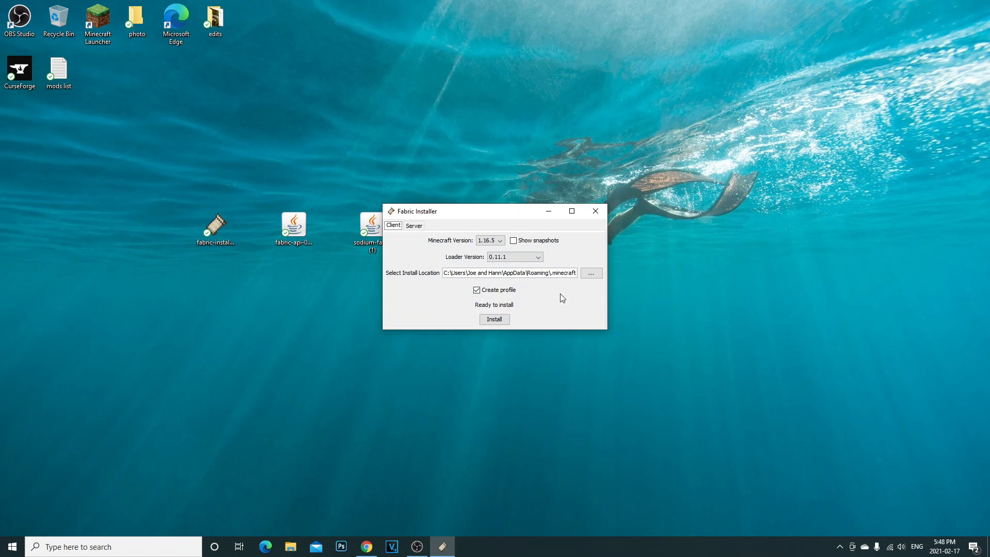
click(500, 240)
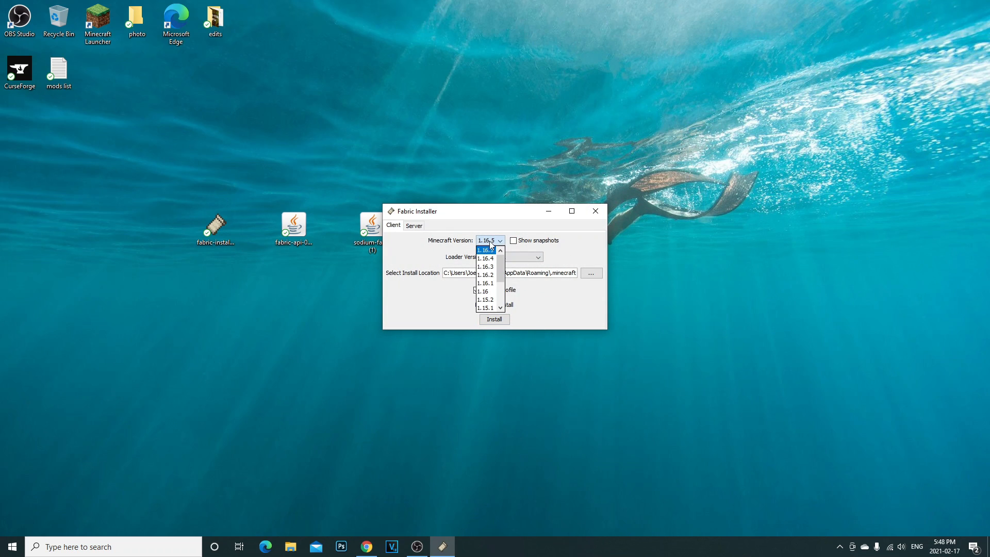
click(486, 250)
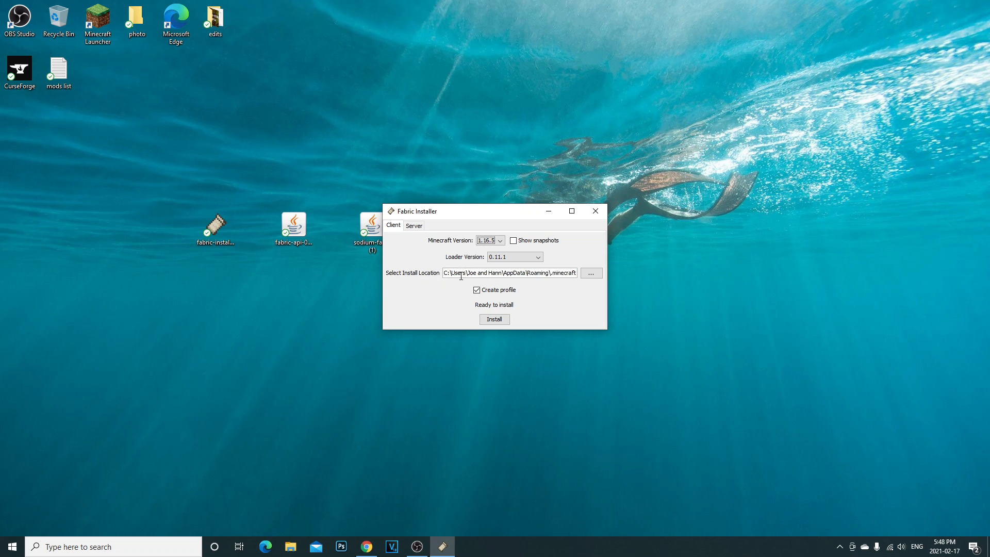
mouse_move(505, 281)
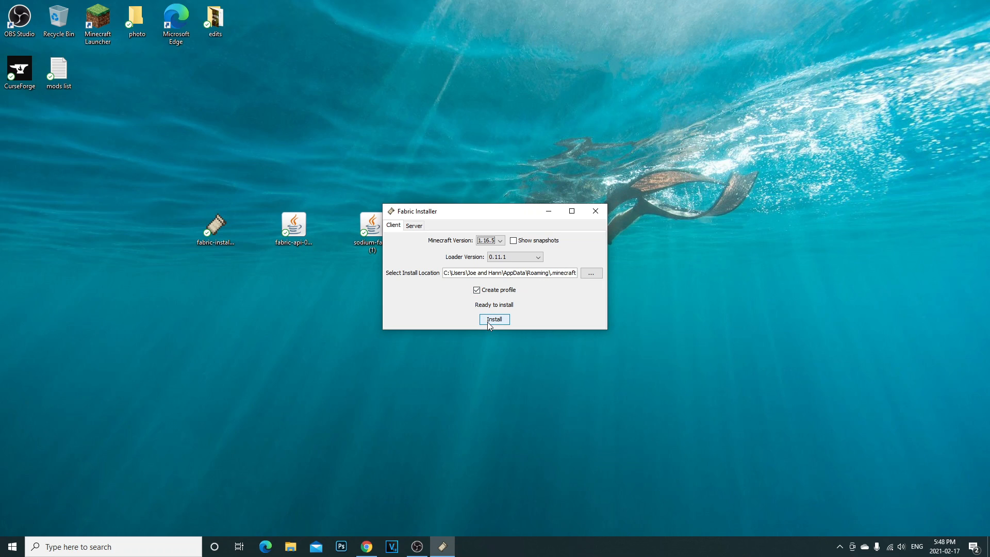
click(493, 320)
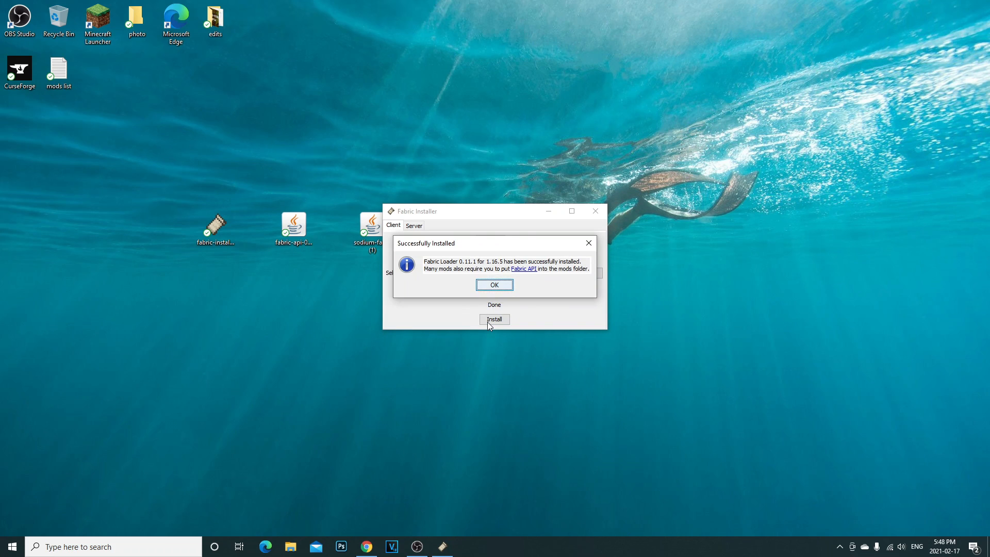
drag(473, 261, 518, 261)
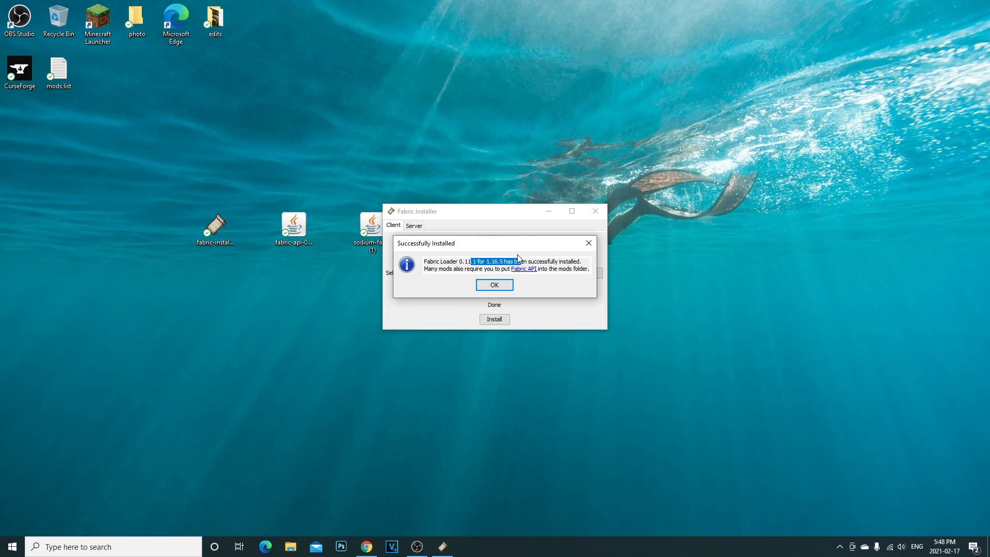
click(495, 284)
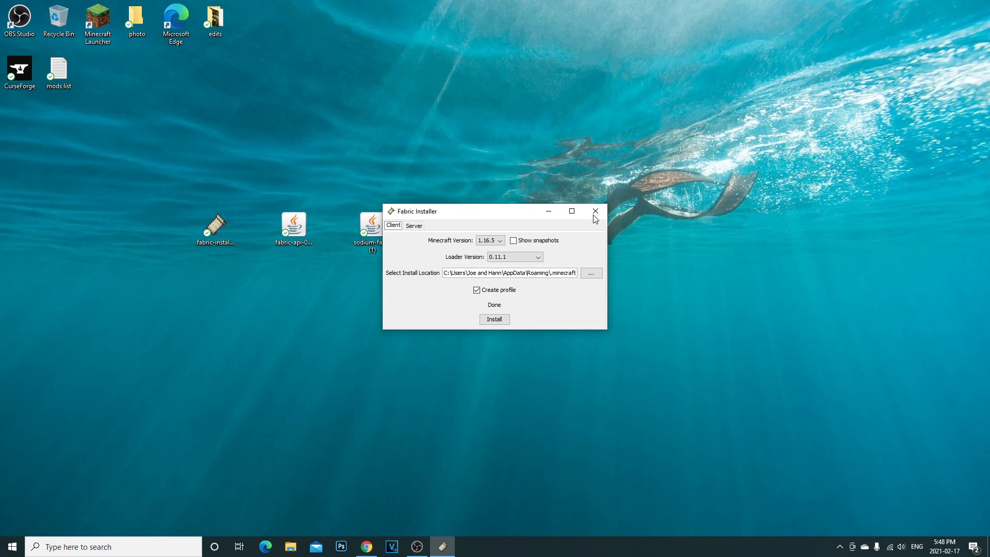
click(595, 211)
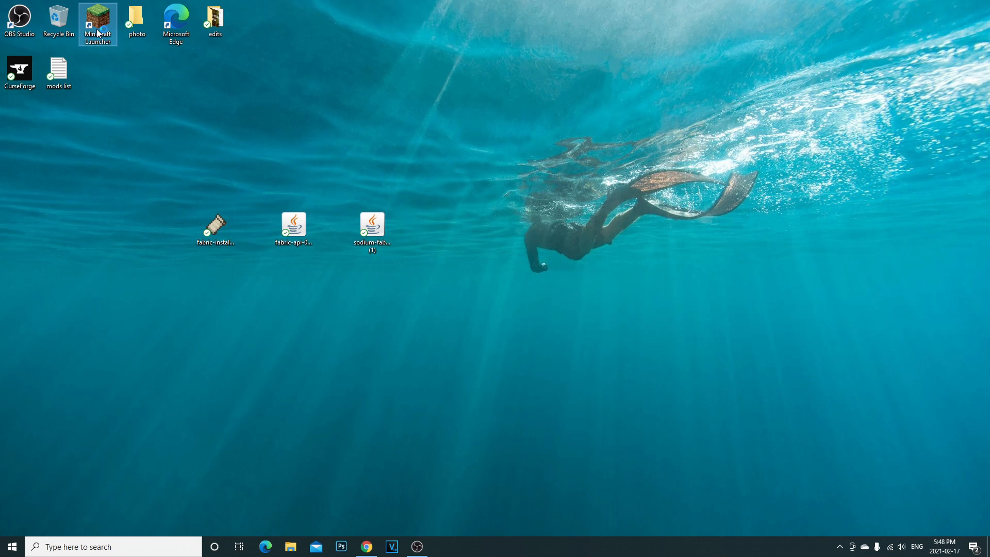
Step: Launch Minecraft with the fabric-loader-1.16.5 installation selected
double_click(97, 16)
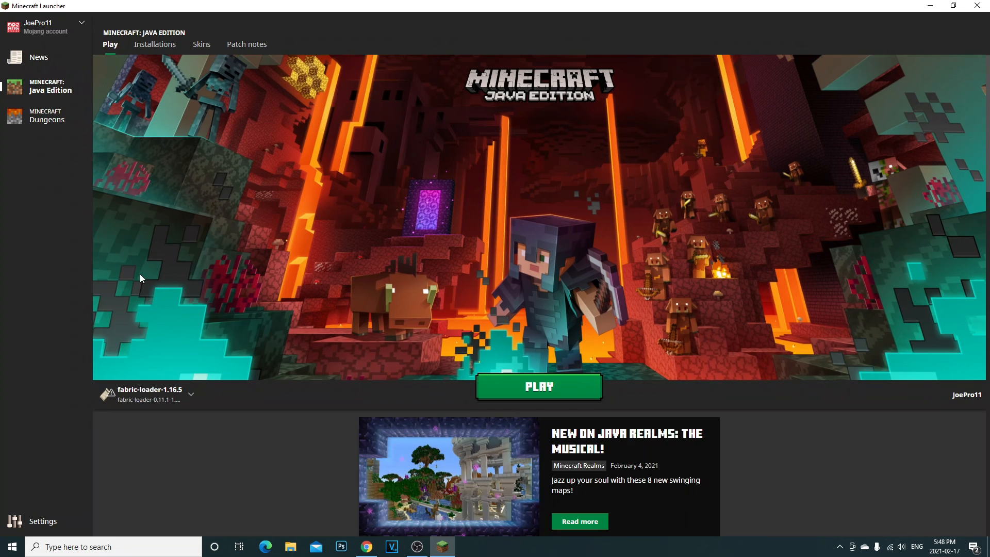
mouse_move(109, 401)
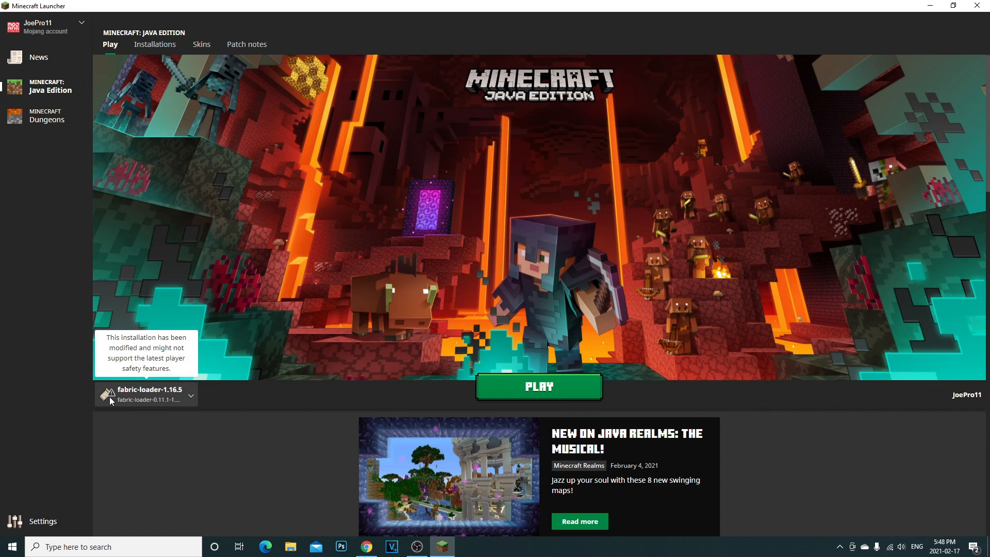
mouse_move(135, 398)
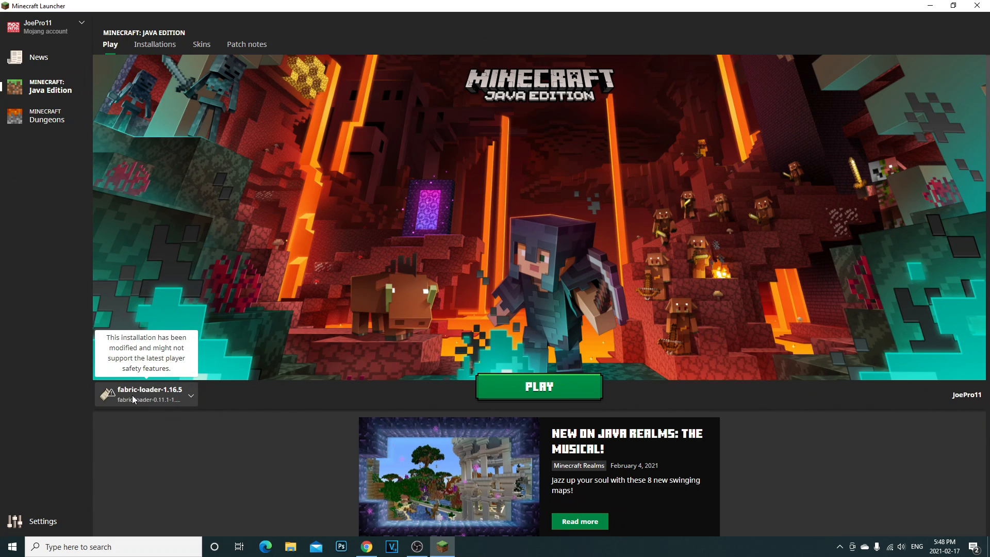
mouse_move(519, 390)
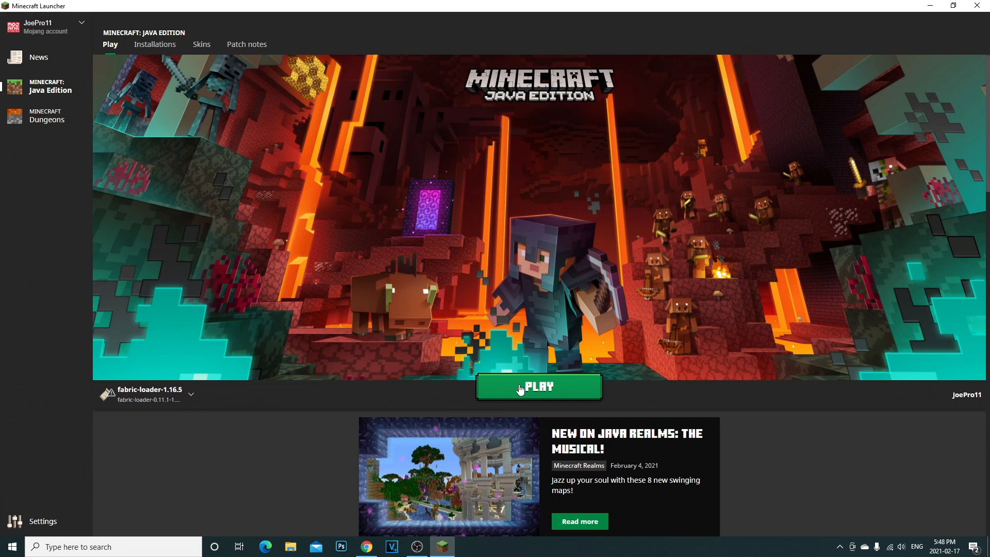
click(538, 387)
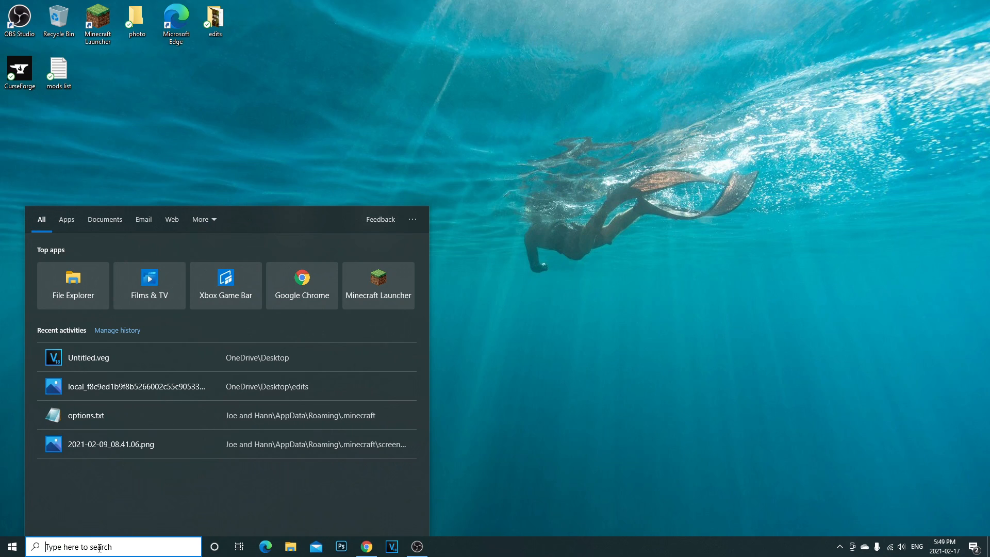
Step: Use the Run app to open %appdata%, reaching the Roaming folder
text(run)
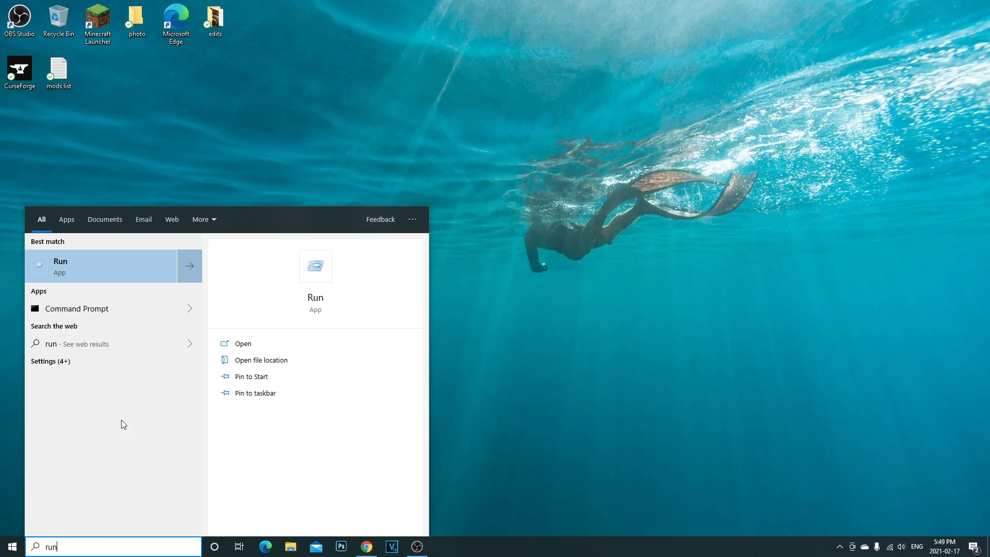
click(60, 260)
text(%appdata%)
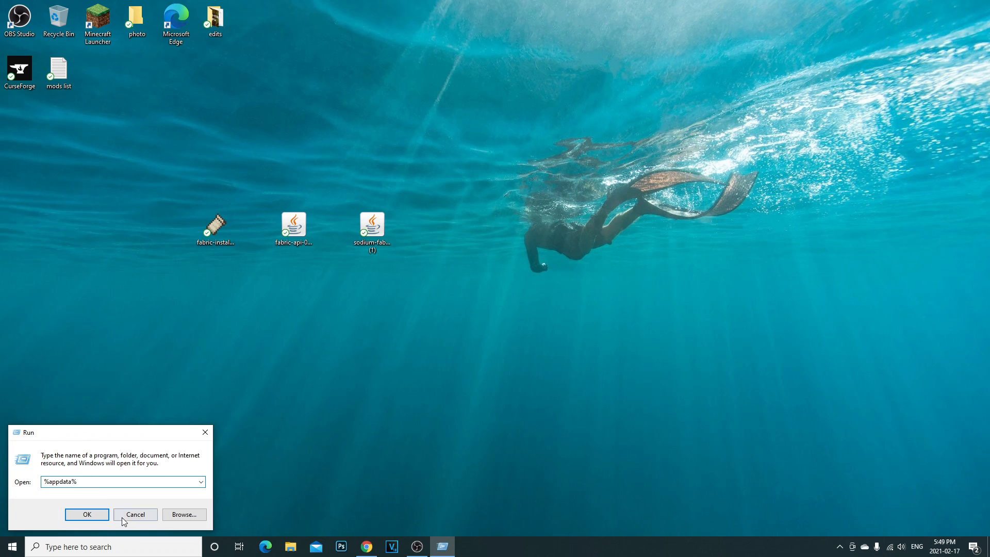
click(86, 514)
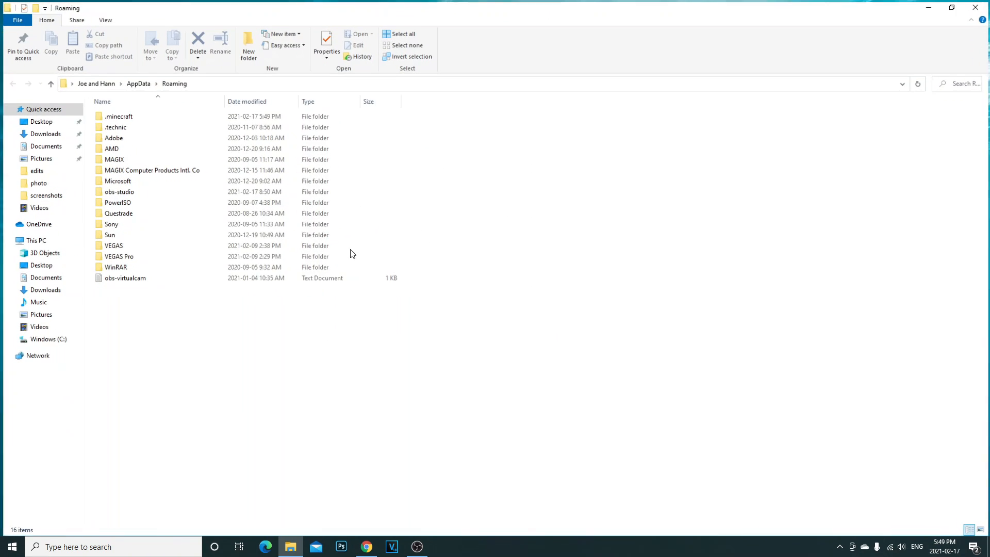
Step: Drag the fabric-api and sodium jars into the .minecraft mods folder
double_click(119, 115)
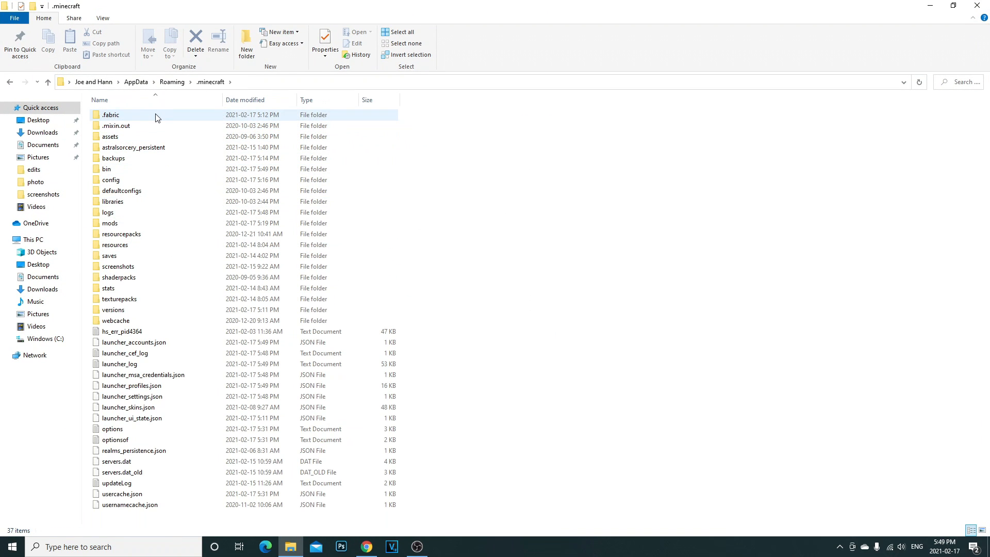
click(109, 223)
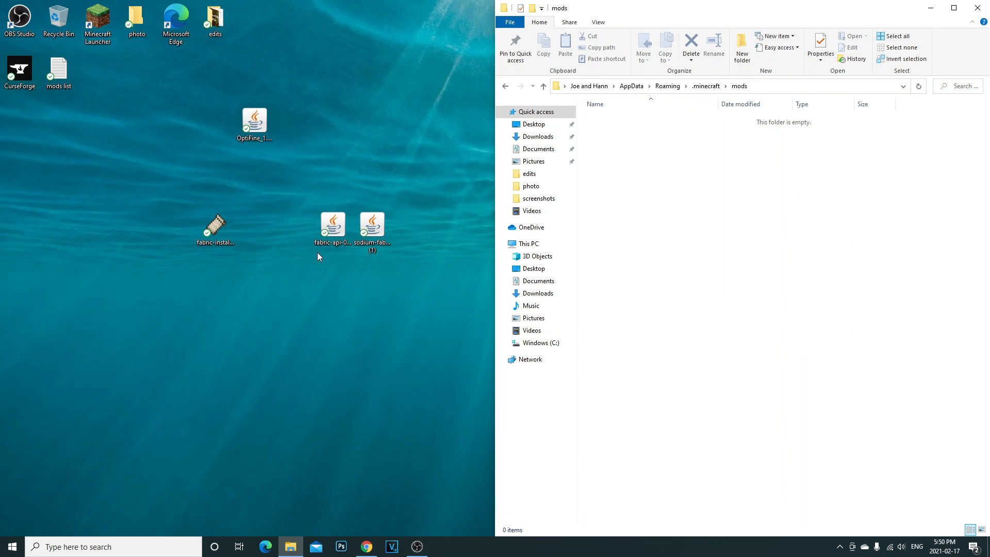
drag(333, 227, 333, 285)
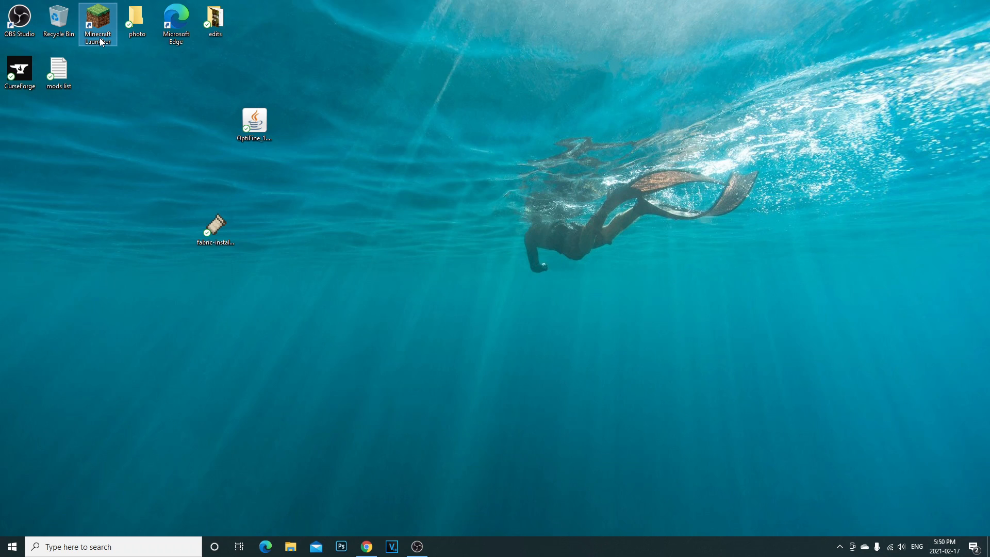
Step: Launch the fabric-loader-1.16.5 installation from the Minecraft Launcher into the forest world
double_click(97, 17)
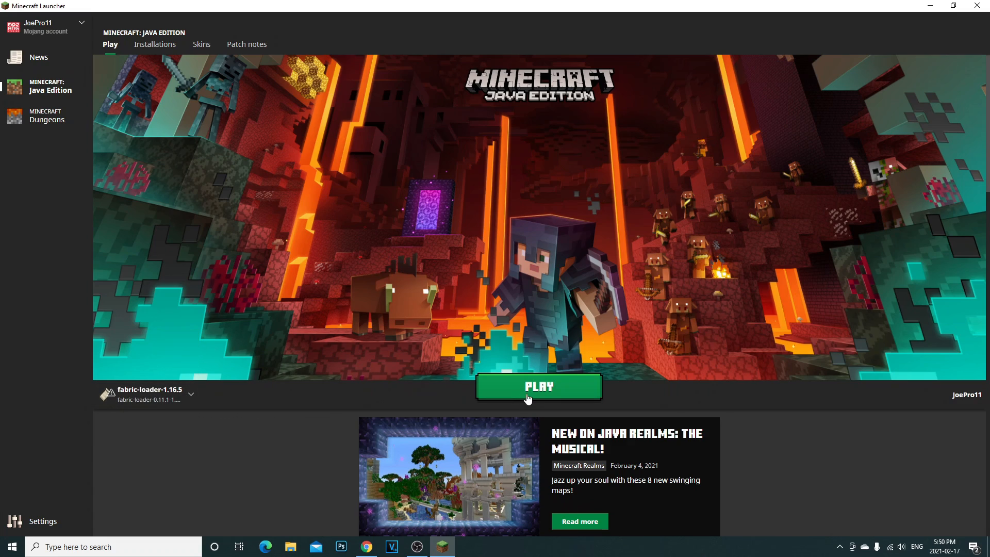
click(539, 387)
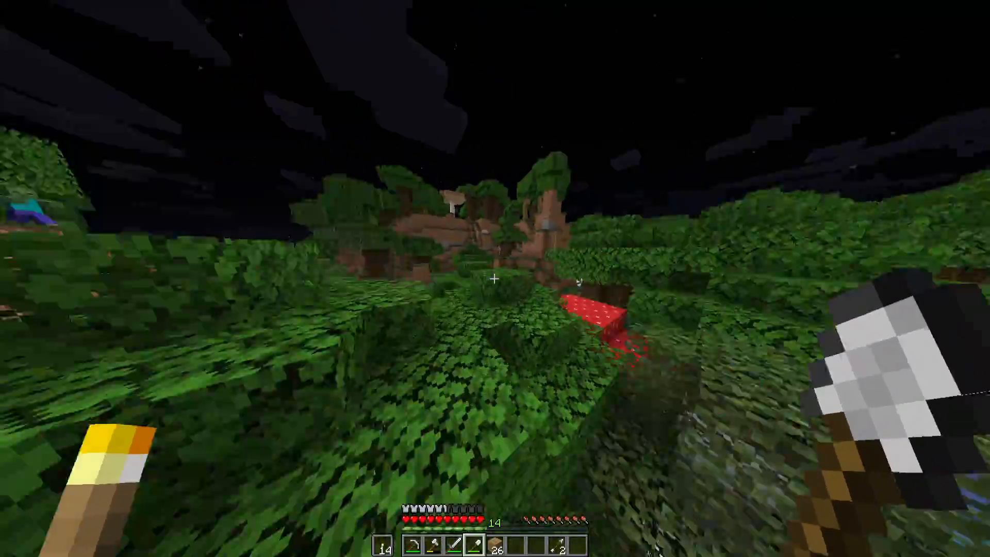
key(e)
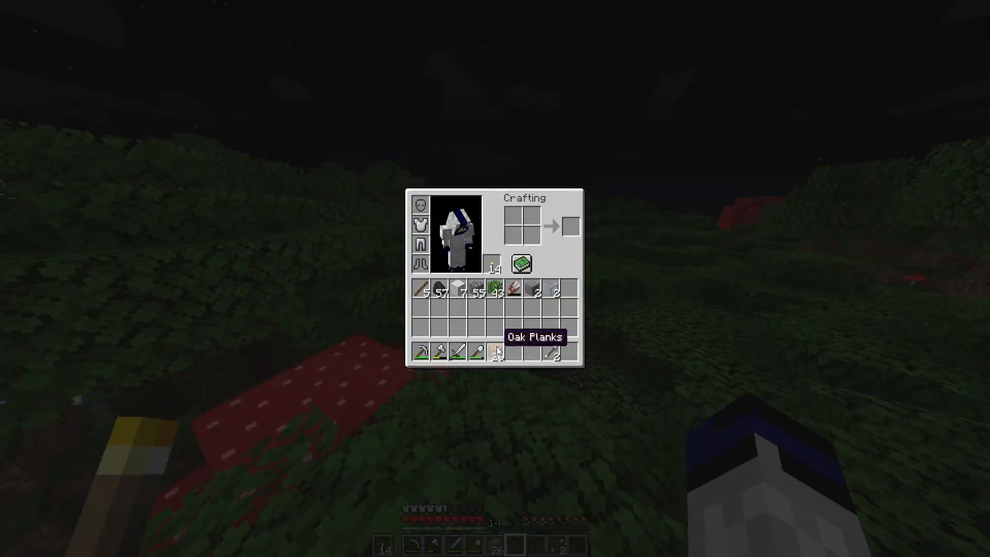
key(Escape)
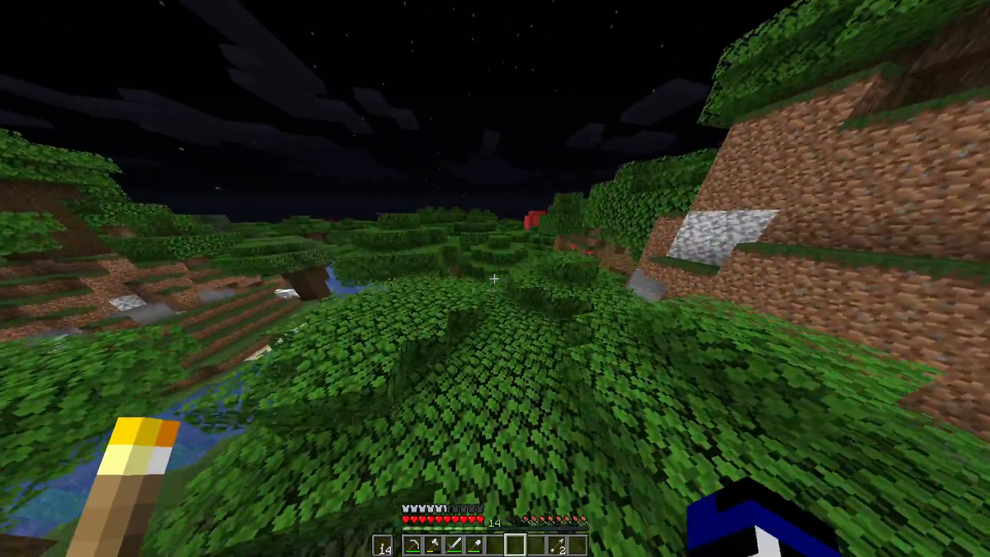
key(Escape)
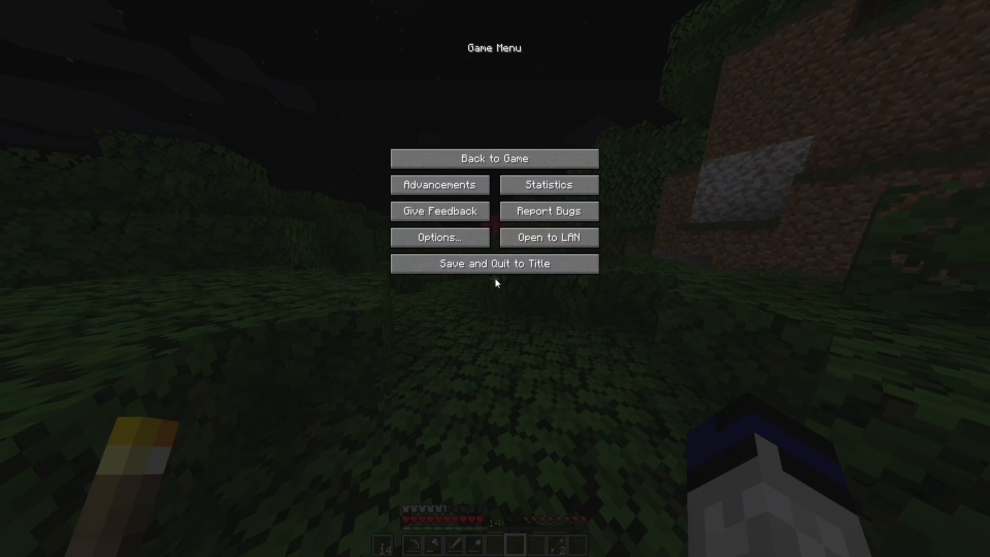
click(440, 237)
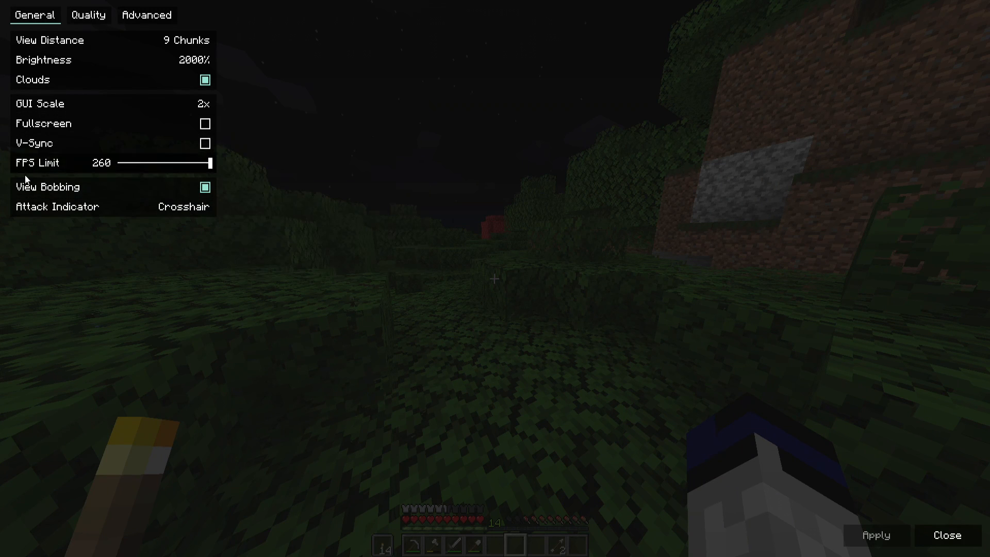
click(88, 14)
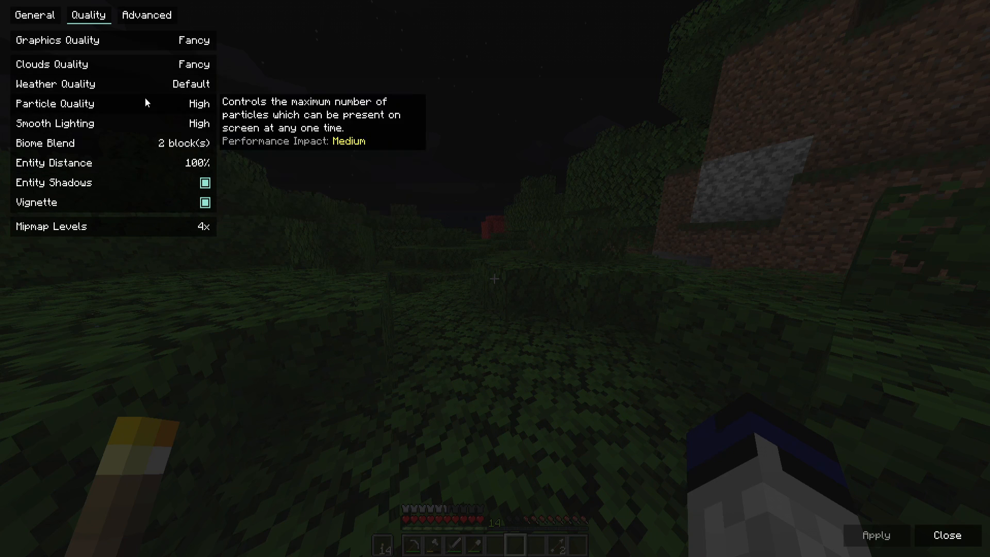
click(146, 15)
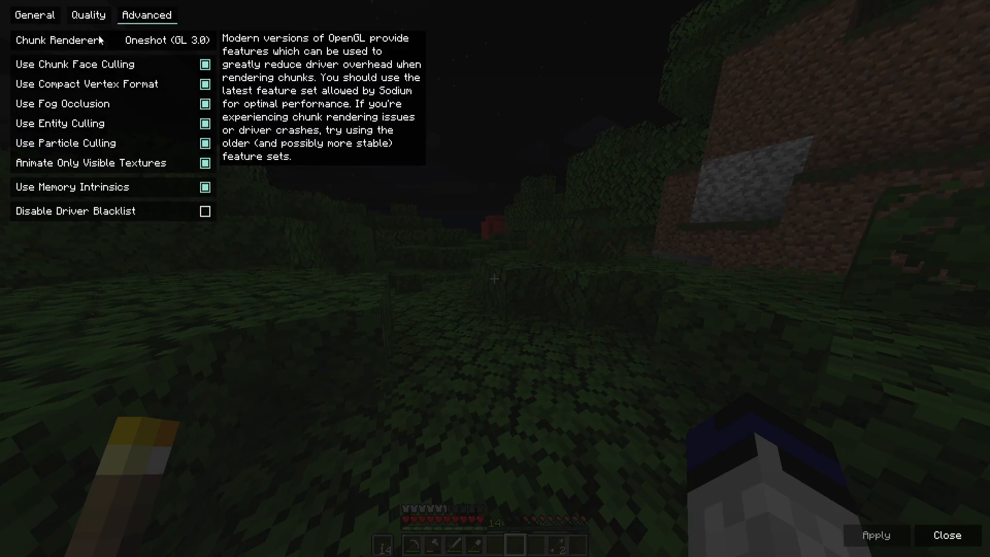
click(943, 534)
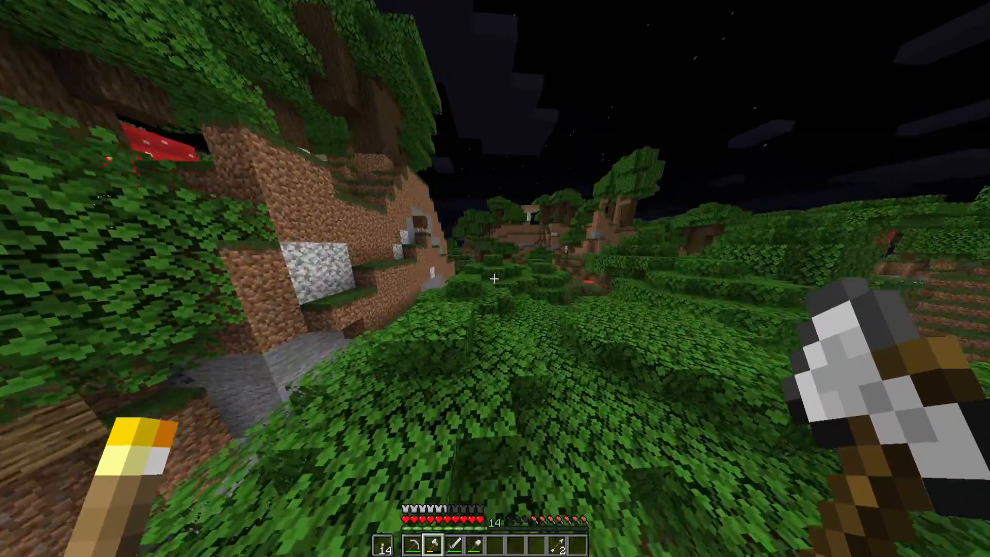
Step: Show the F3 debug overlay reading about 200 fps with Fabric 1.16.5 and Sodium active
key(F3)
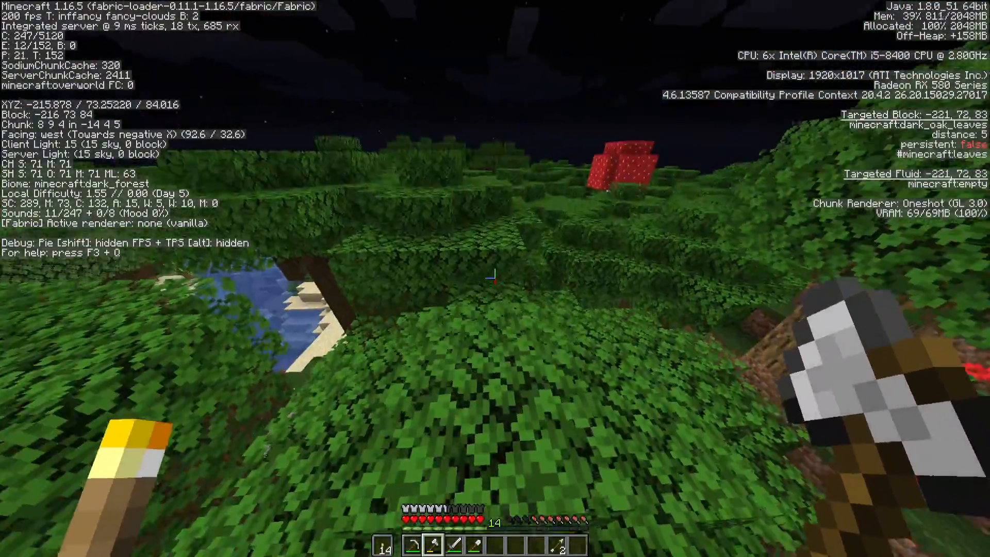
key(w)
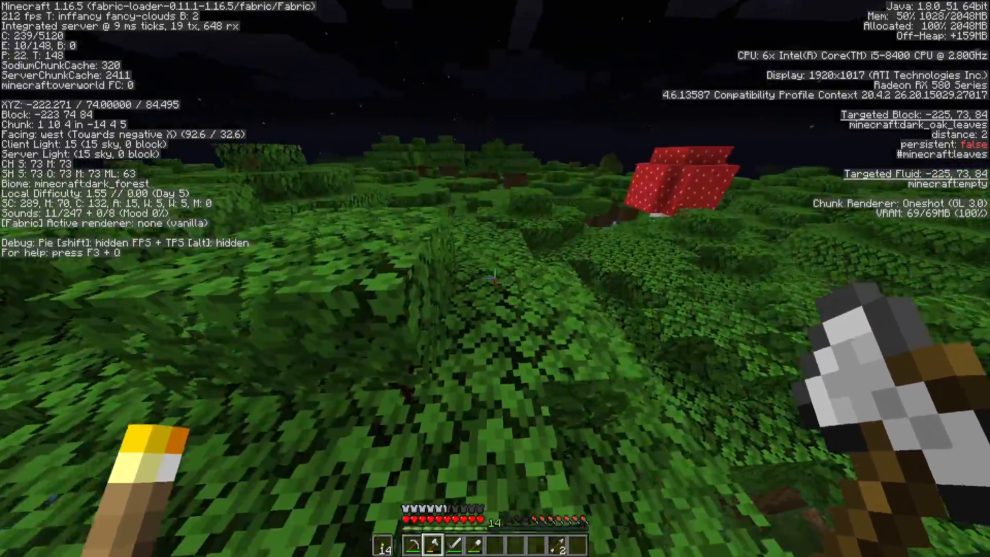